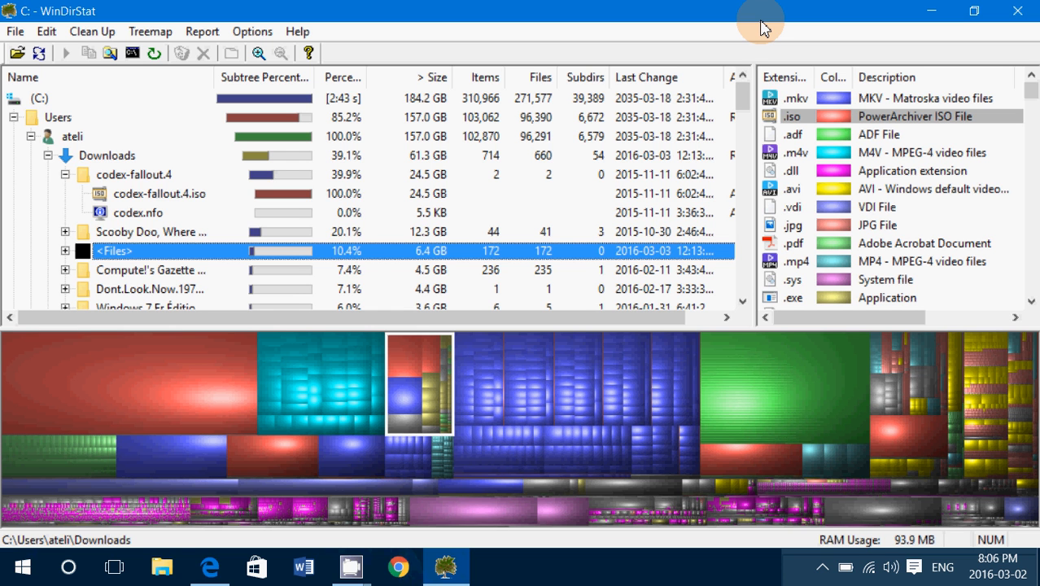
mouse_move(567, 17)
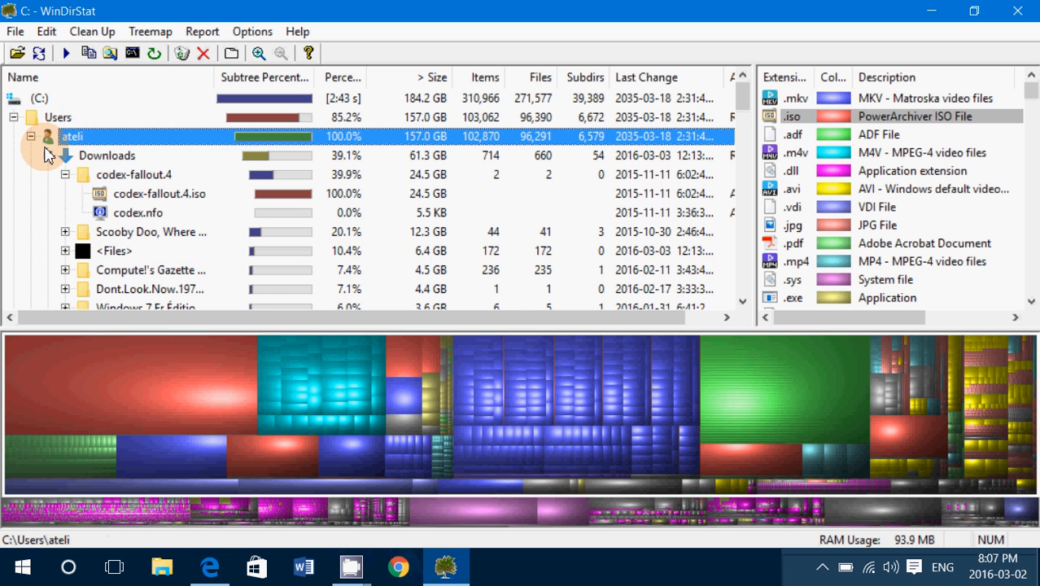
- Collapse Downloads and select the 24.5 GB codex-fallout.4.iso from its large red treemap block
left_click(48, 155)
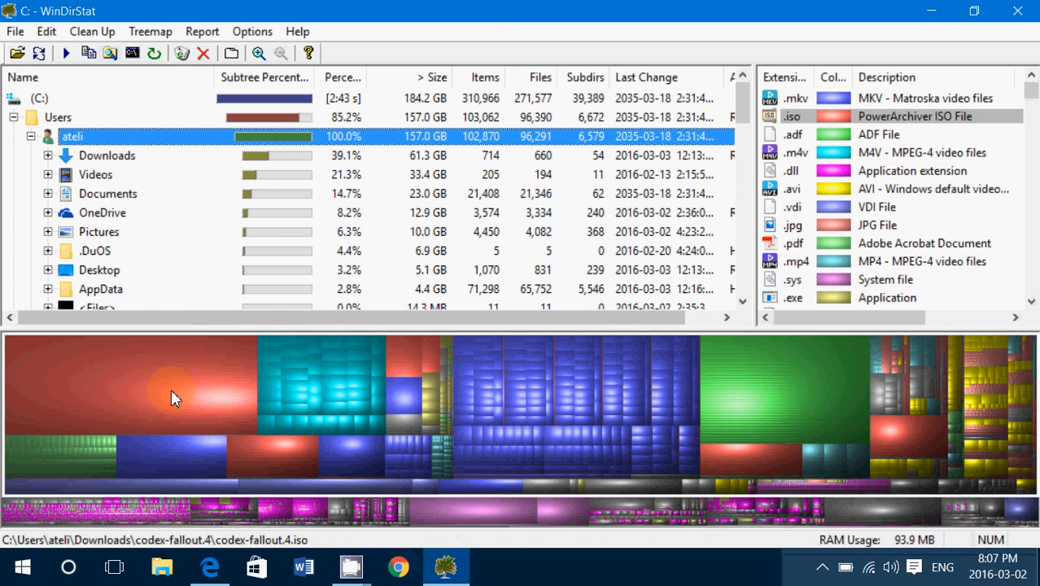
left_click(171, 398)
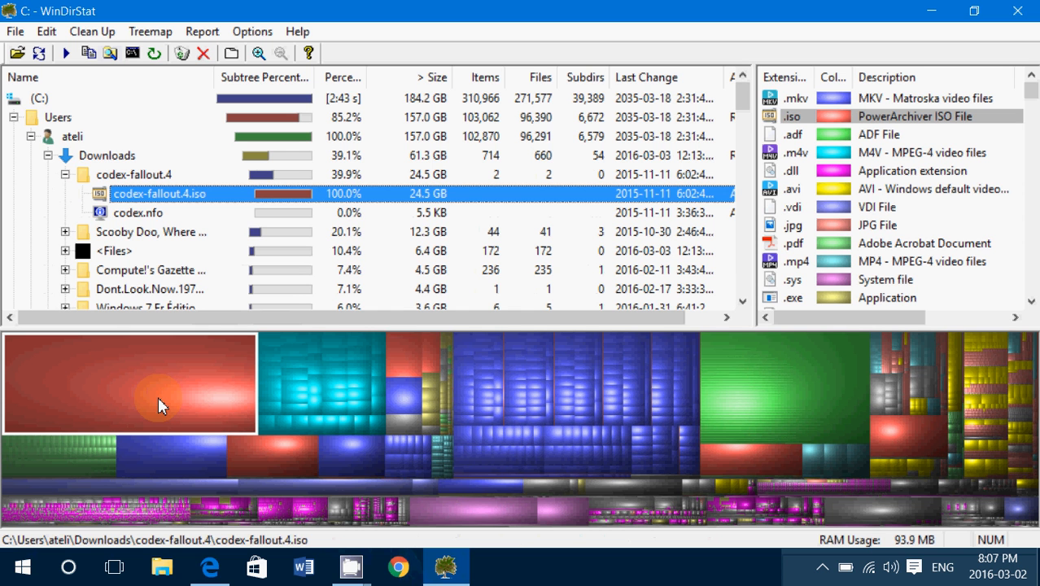
mouse_move(256, 370)
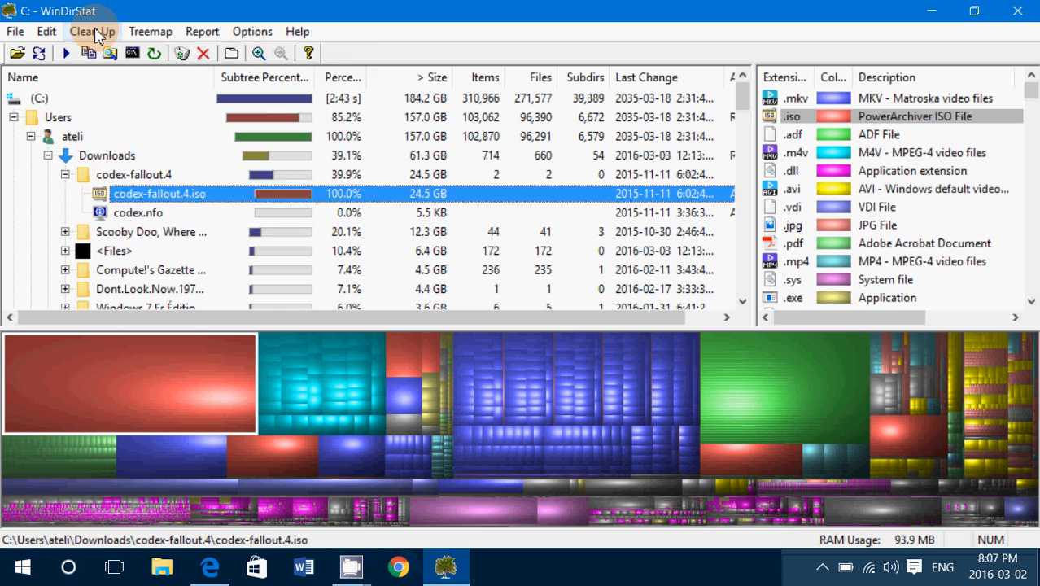
- Delete codex-fallout.4.iso via Clean Up > Delete, confirming both the Warning and Delete File dialogs
left_click(91, 31)
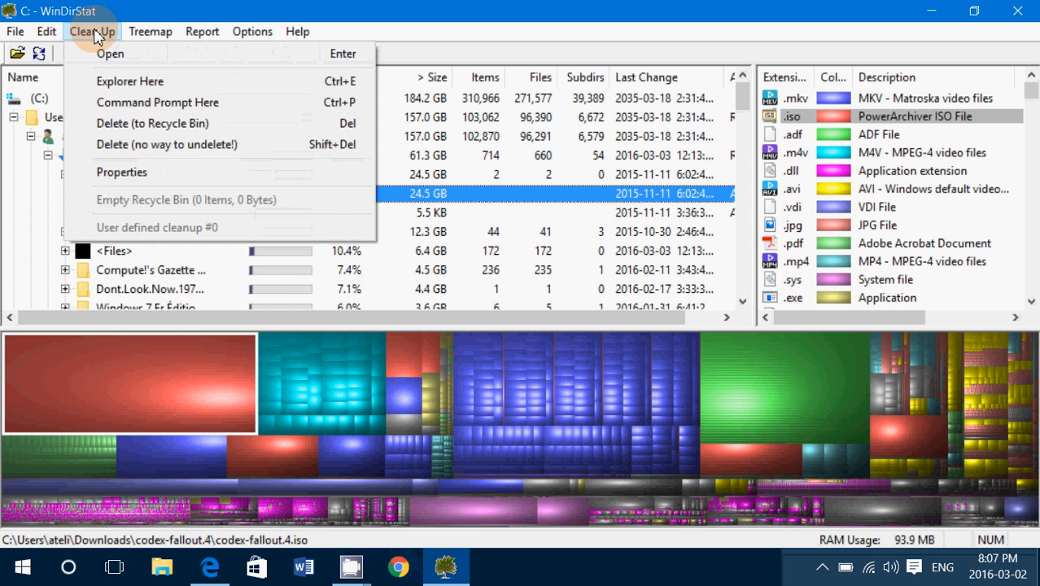
mouse_move(137, 158)
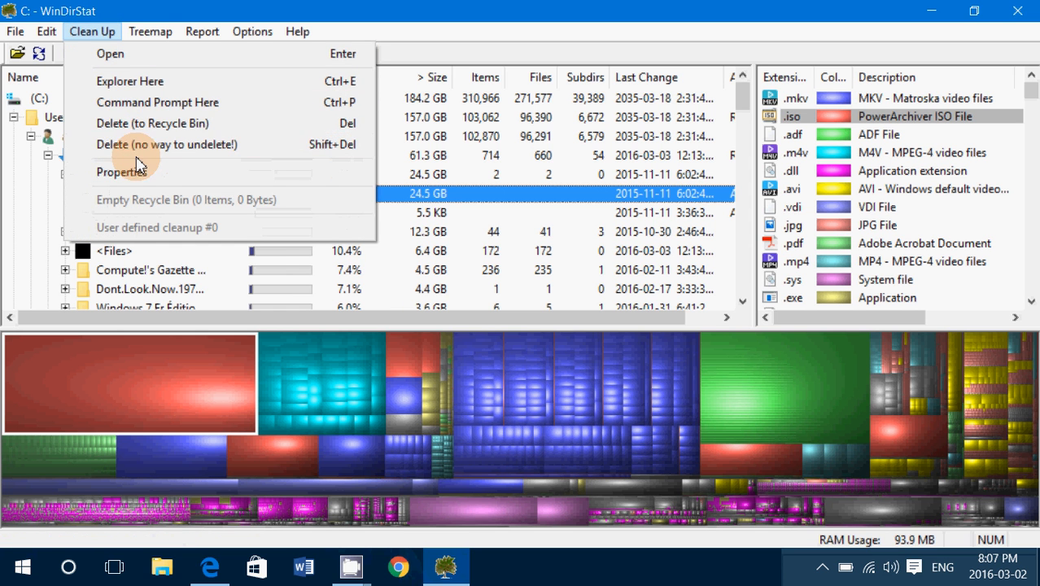
left_click(166, 144)
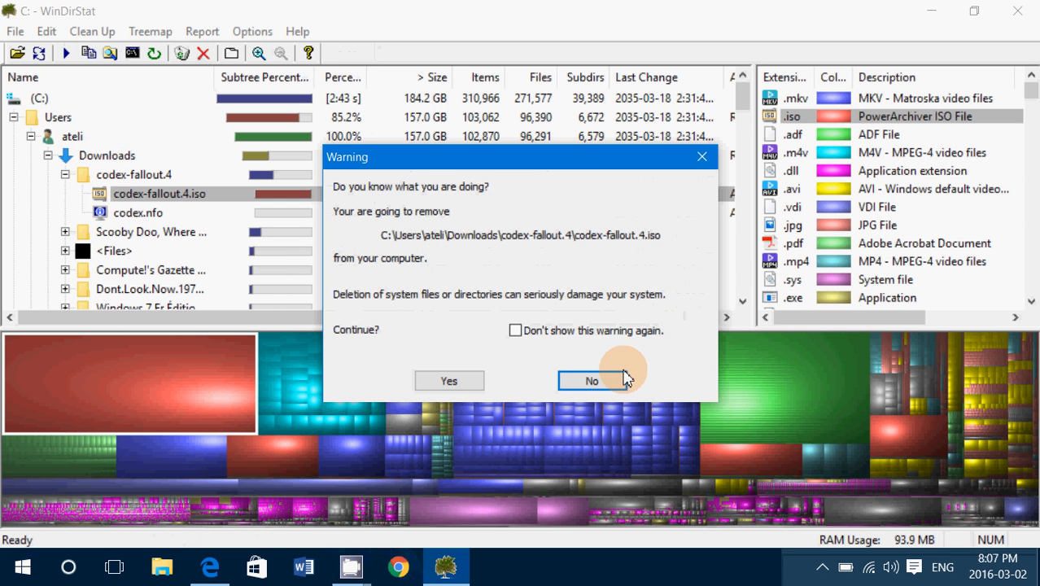
mouse_move(450, 380)
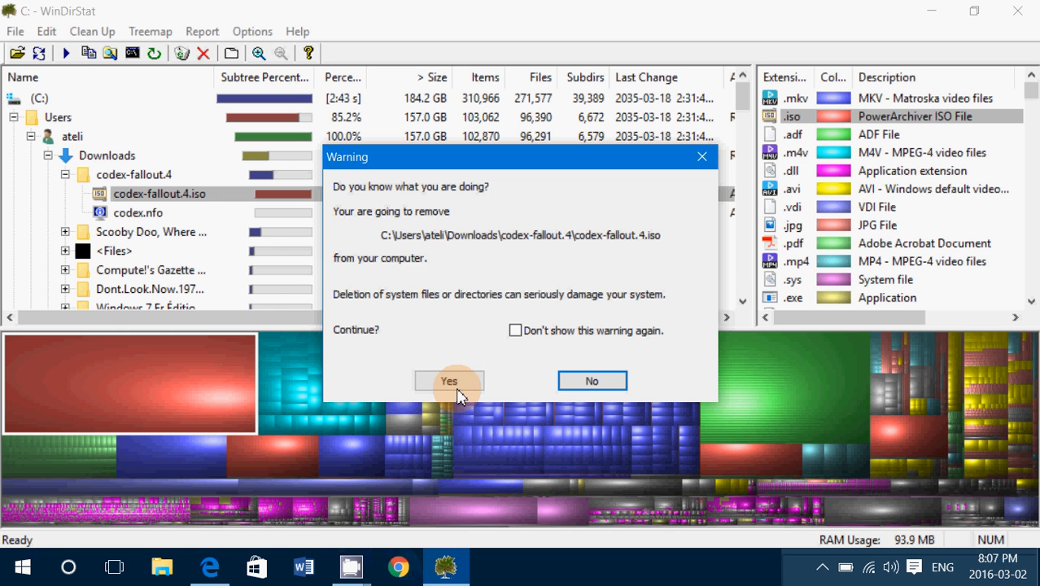
left_click(448, 380)
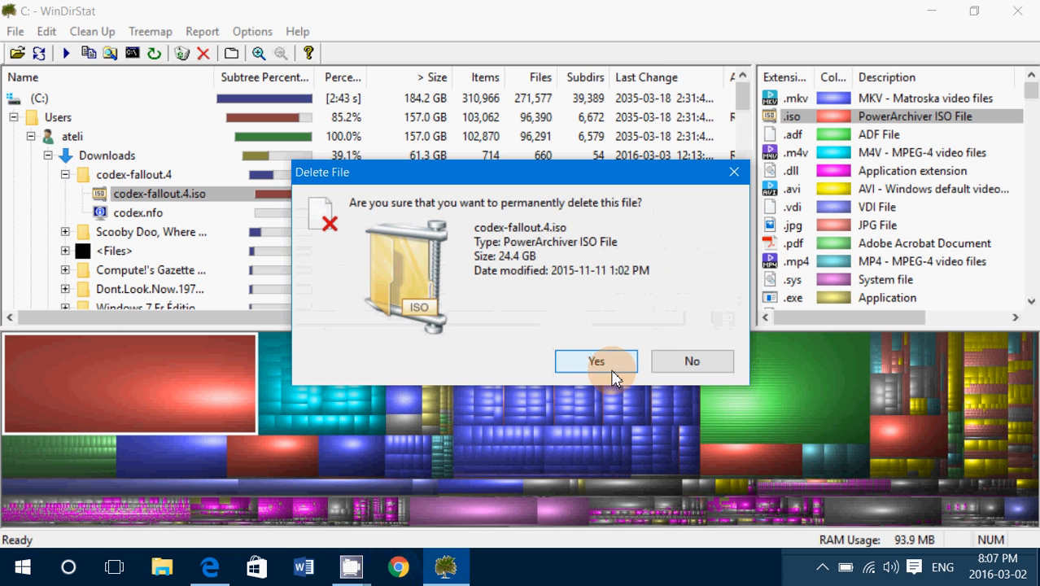
left_click(596, 361)
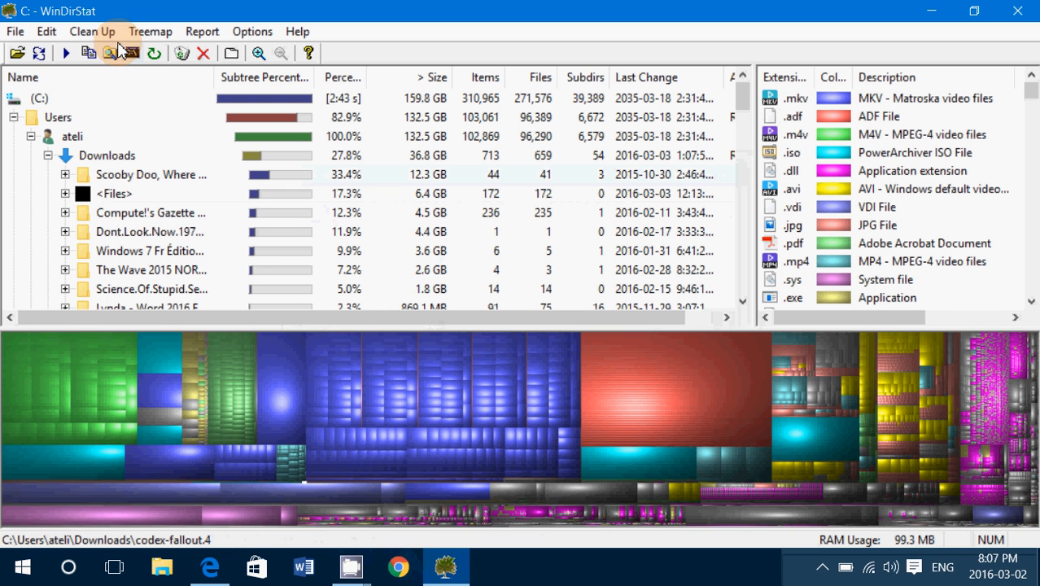
mouse_move(16, 239)
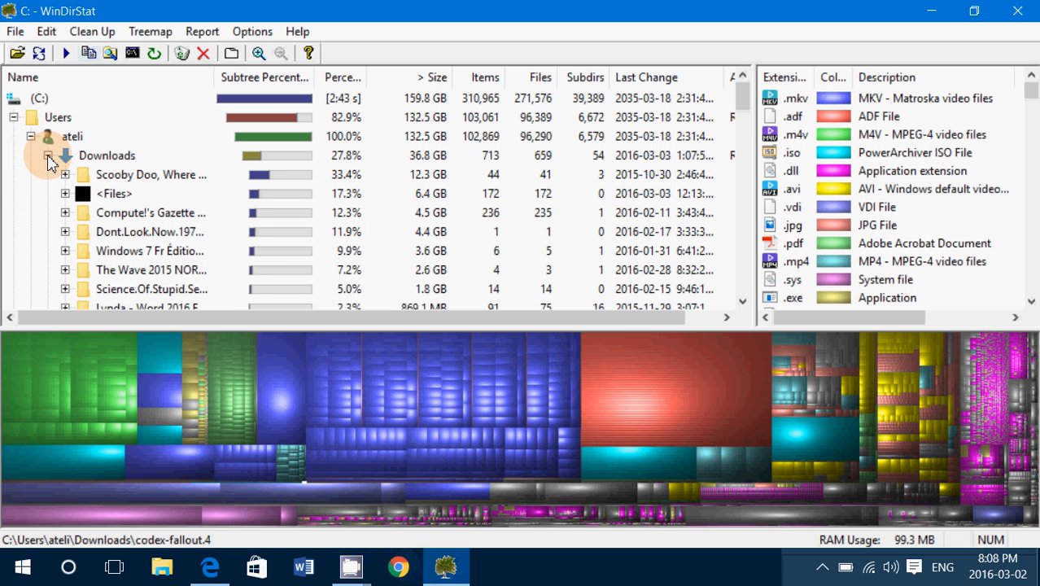
- Collapse the Downloads, ateli and Users folders in the directory tree
left_click(49, 155)
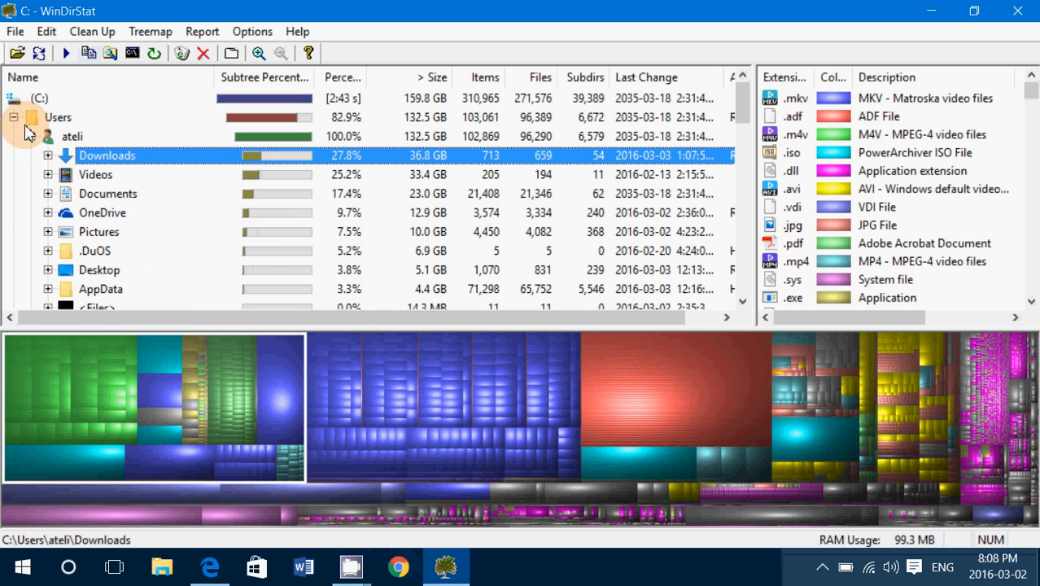
mouse_move(216, 135)
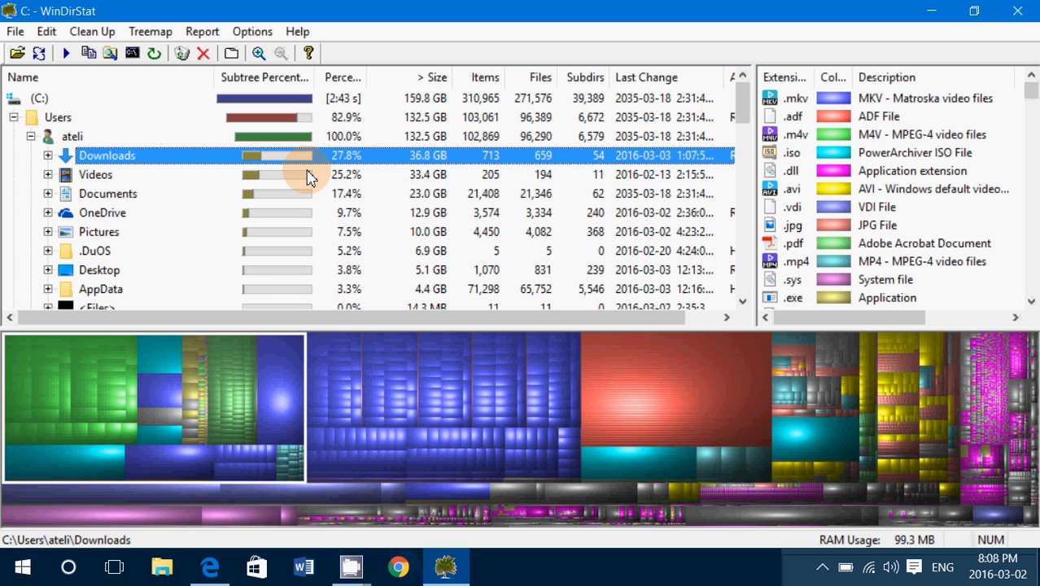
mouse_move(167, 230)
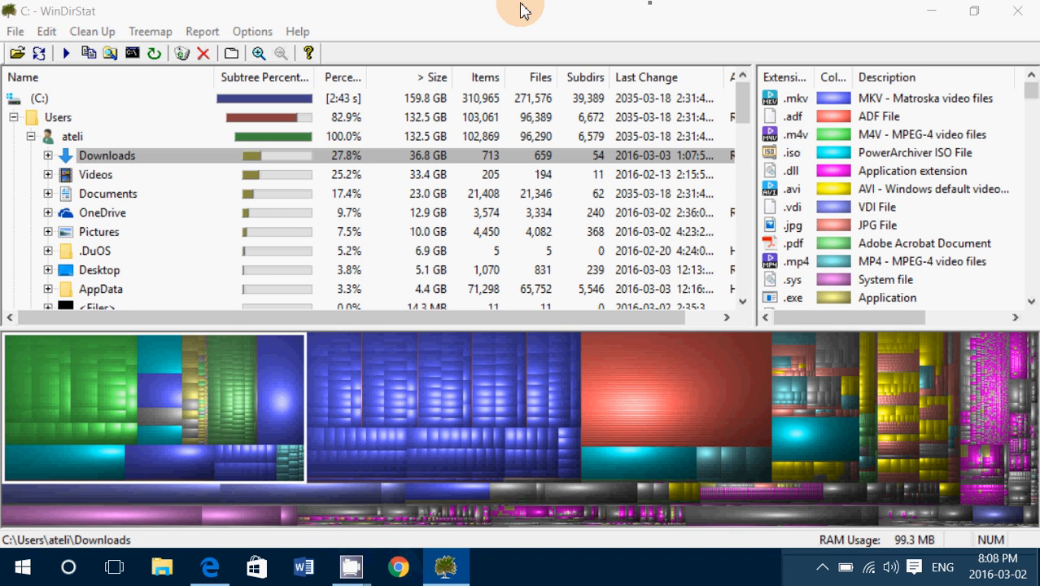
left_click(106, 155)
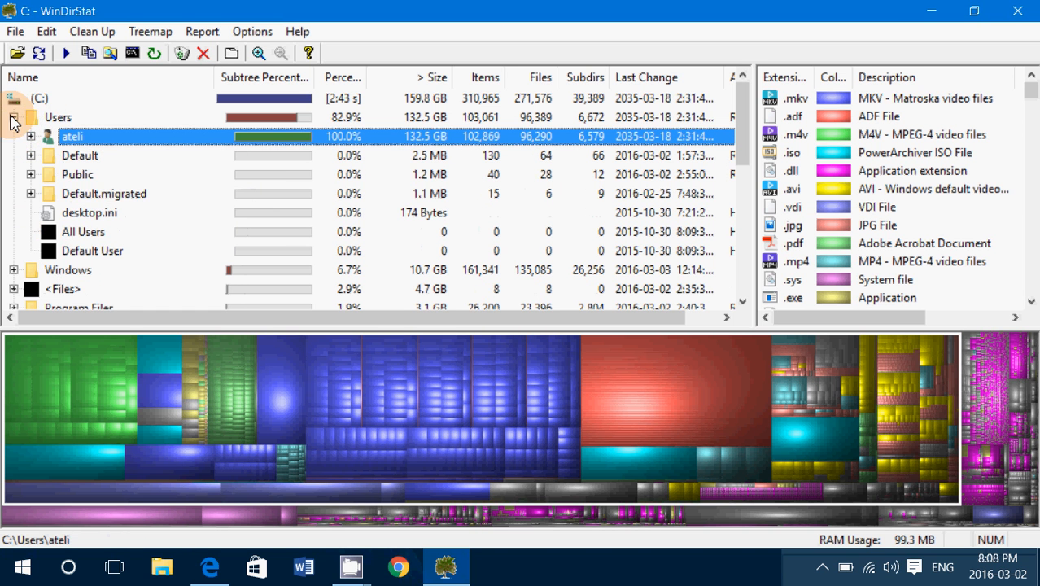
left_click(13, 117)
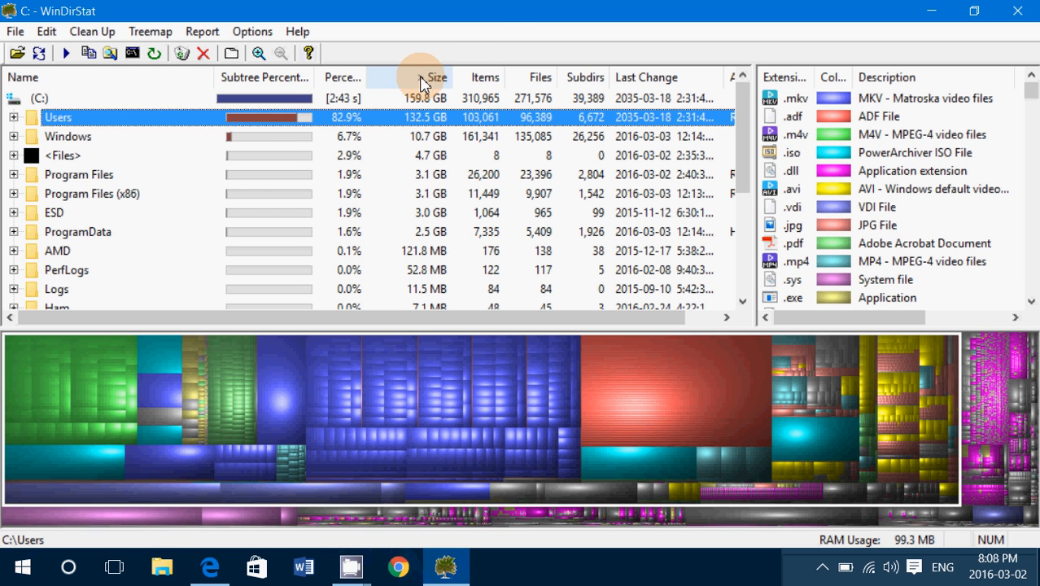
left_click(437, 76)
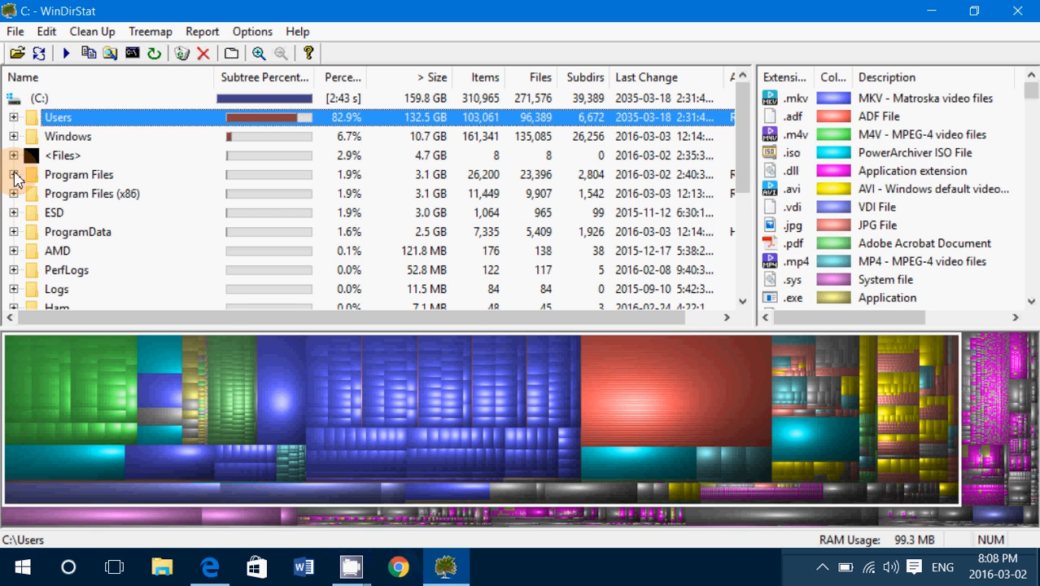
- Expand Program Files to inspect it, where WindowsApps dominates at 2.4 GB, then collapse it
left_click(14, 174)
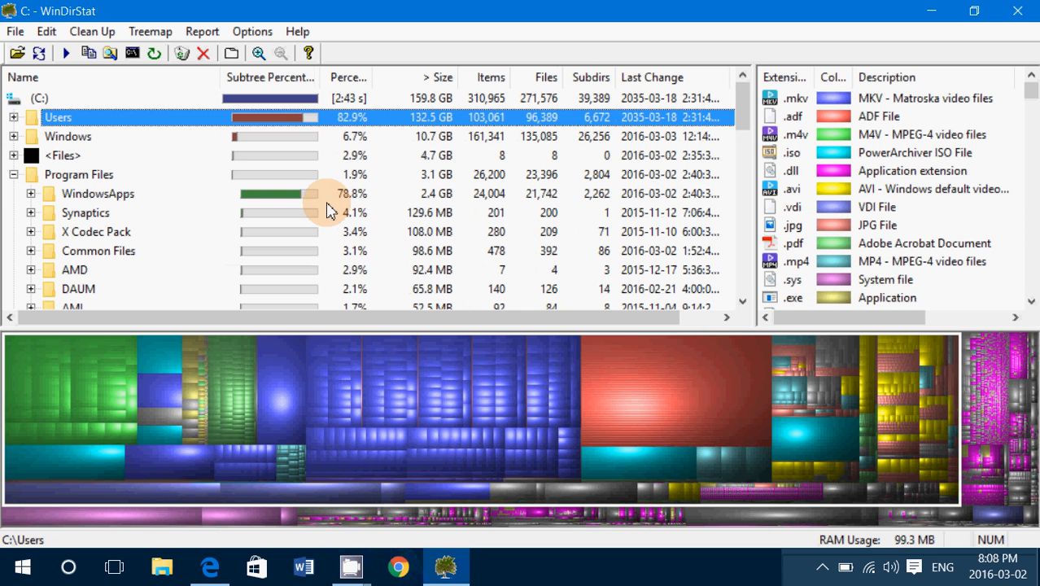
mouse_move(163, 175)
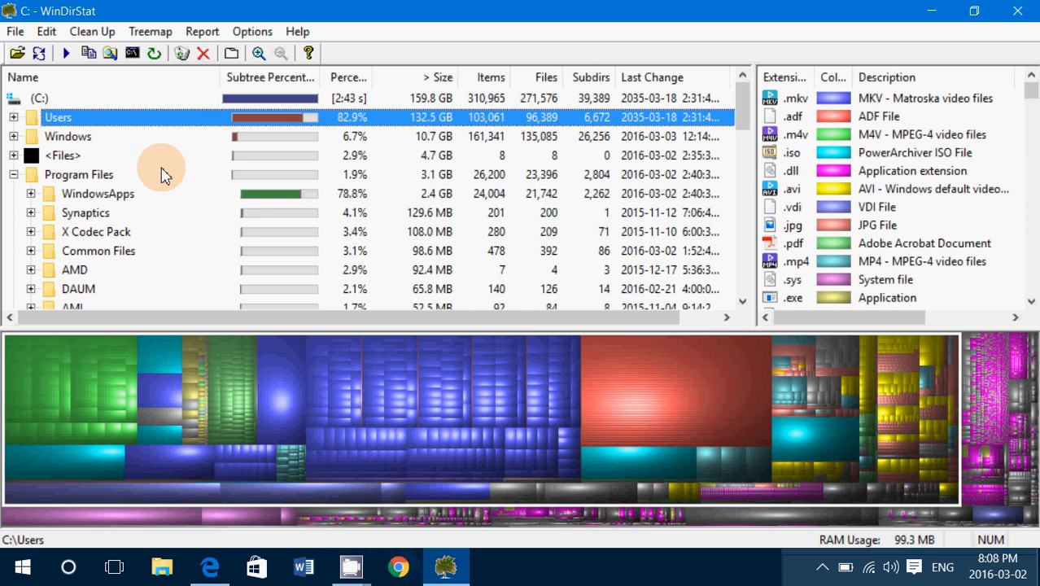
scroll("down", 3)
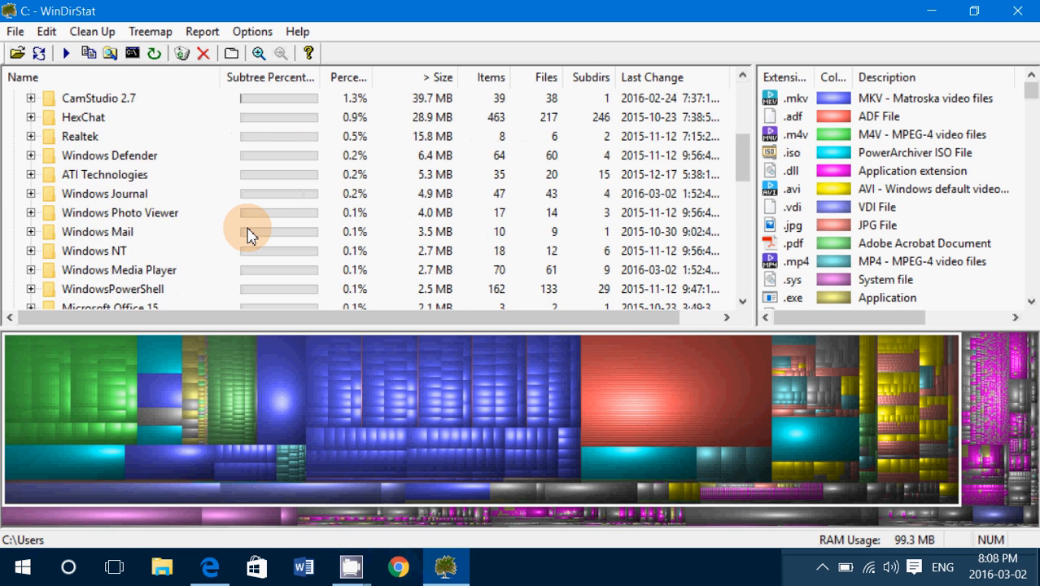
left_click(31, 174)
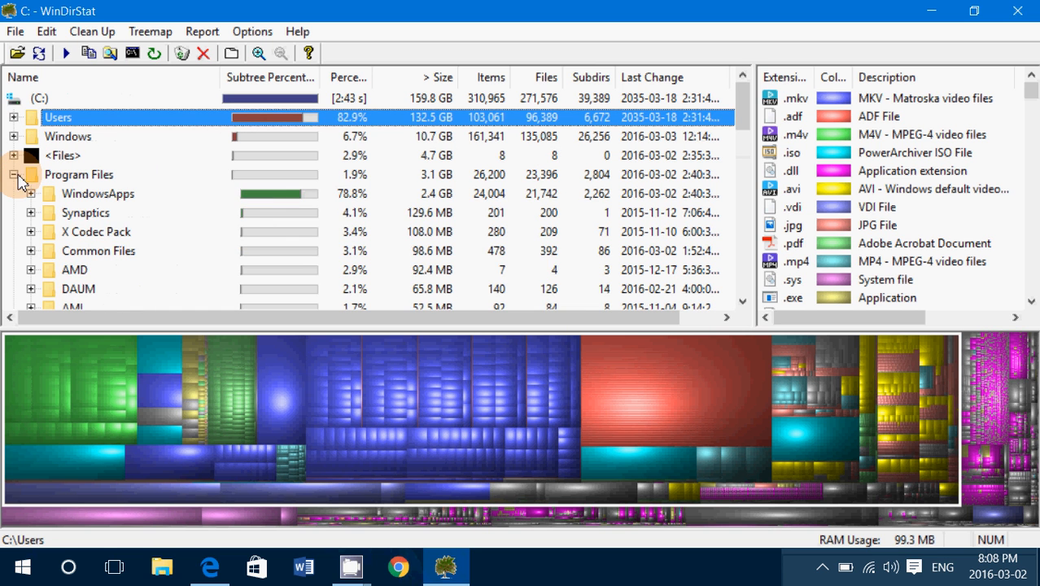
left_click(14, 174)
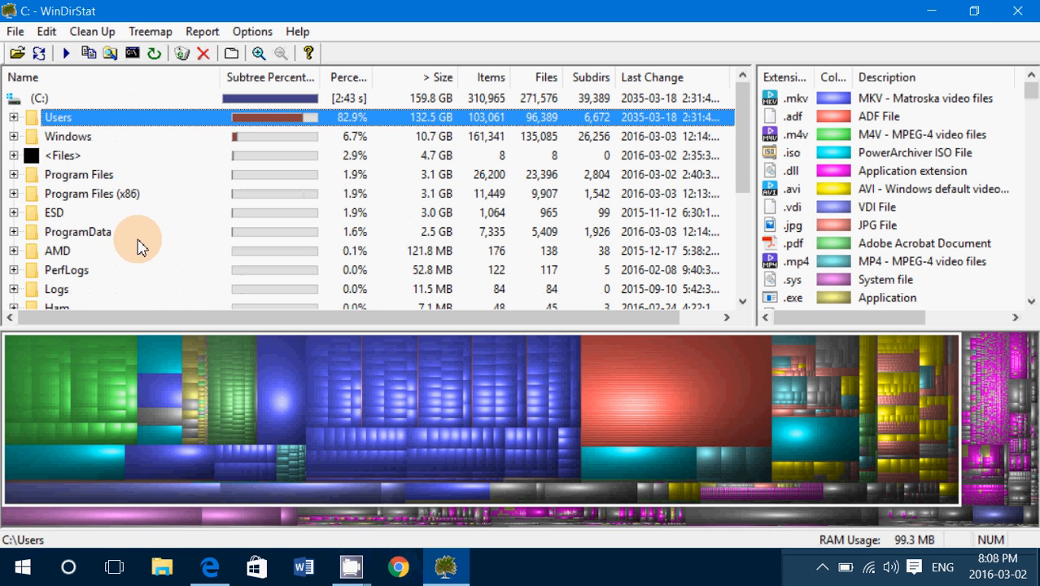
mouse_move(149, 31)
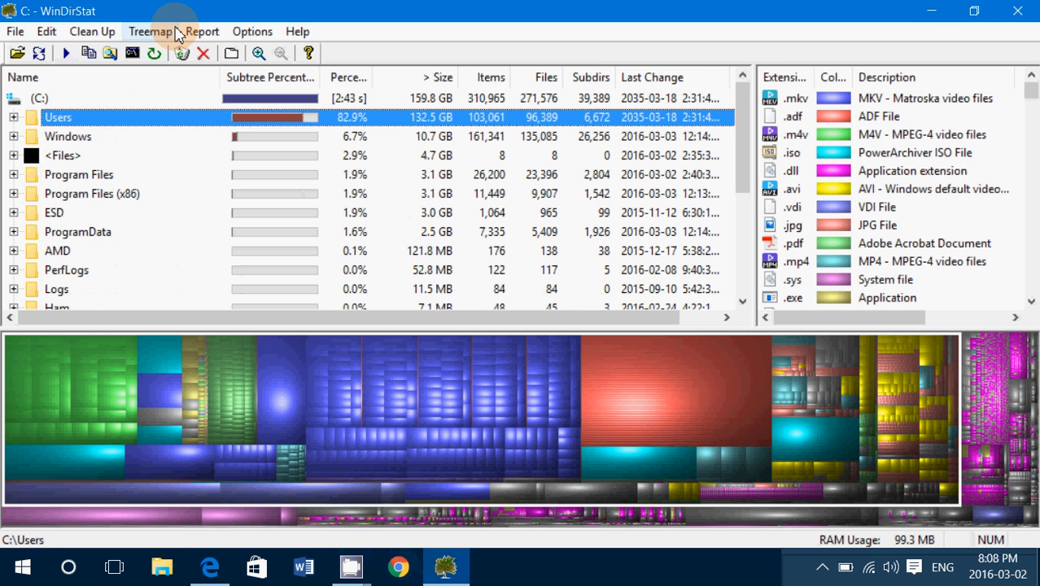
left_click(202, 31)
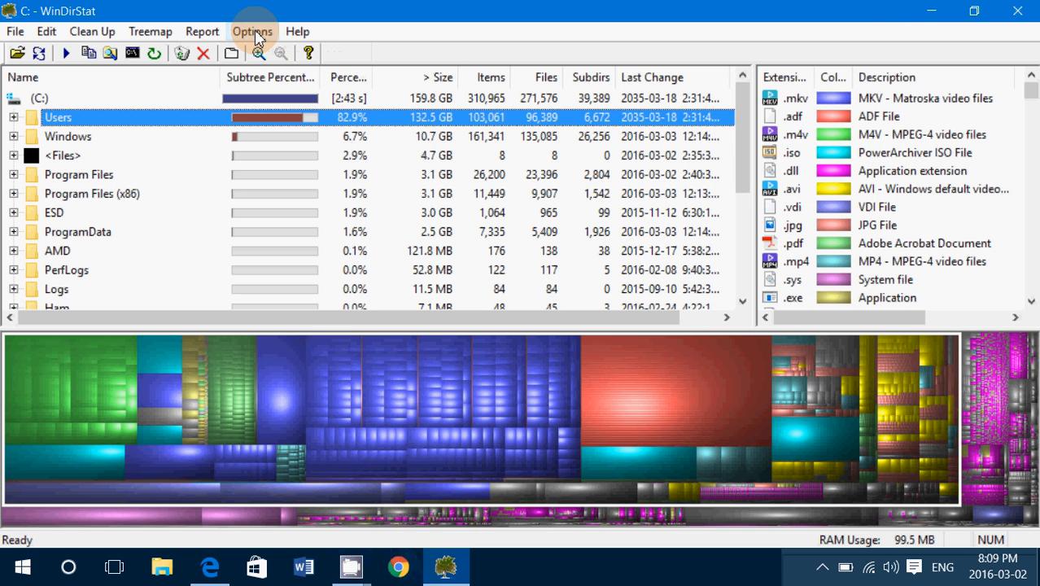
left_click(253, 31)
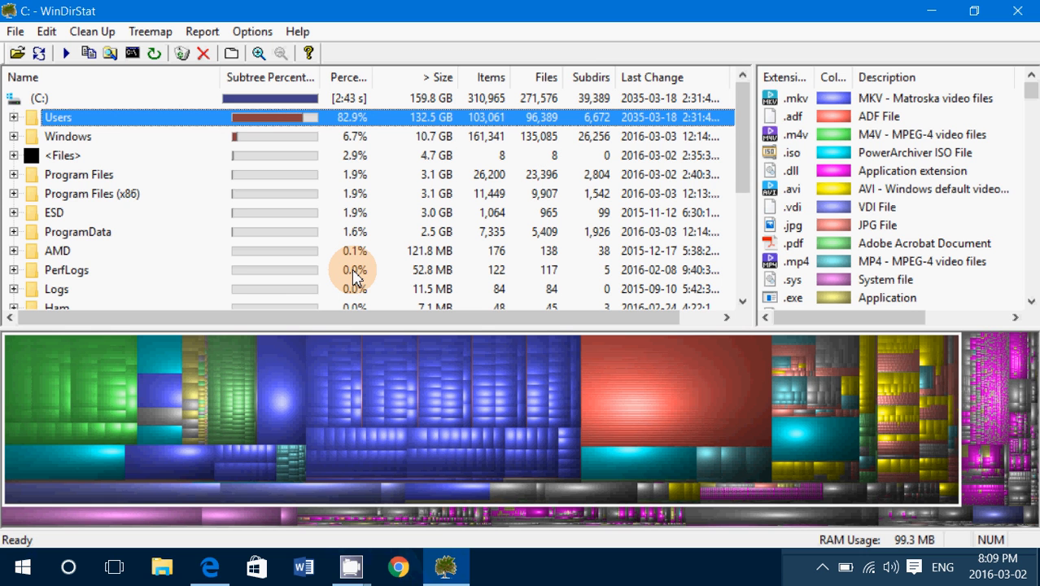
mouse_move(73, 128)
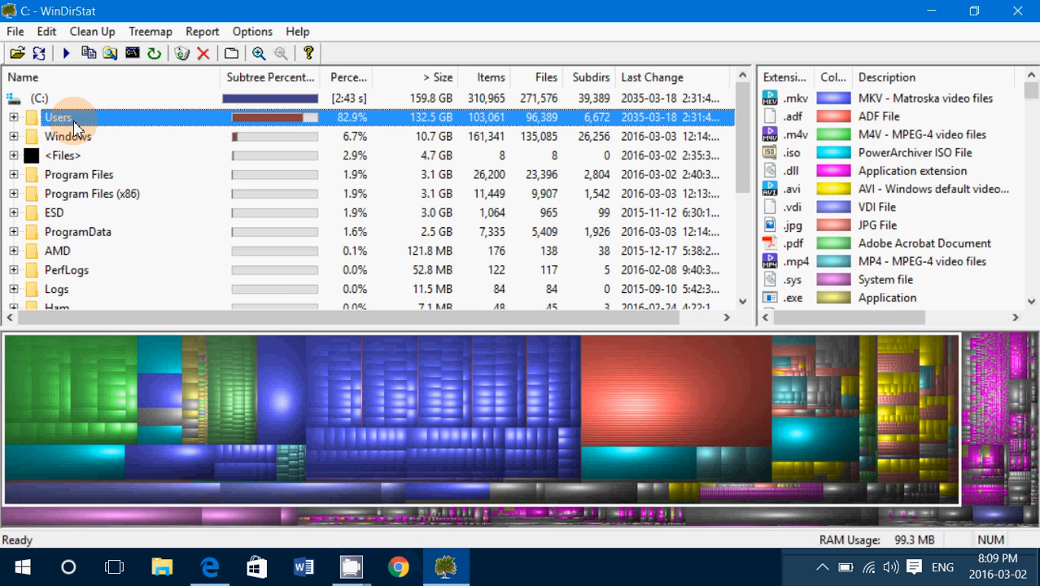
mouse_move(86, 90)
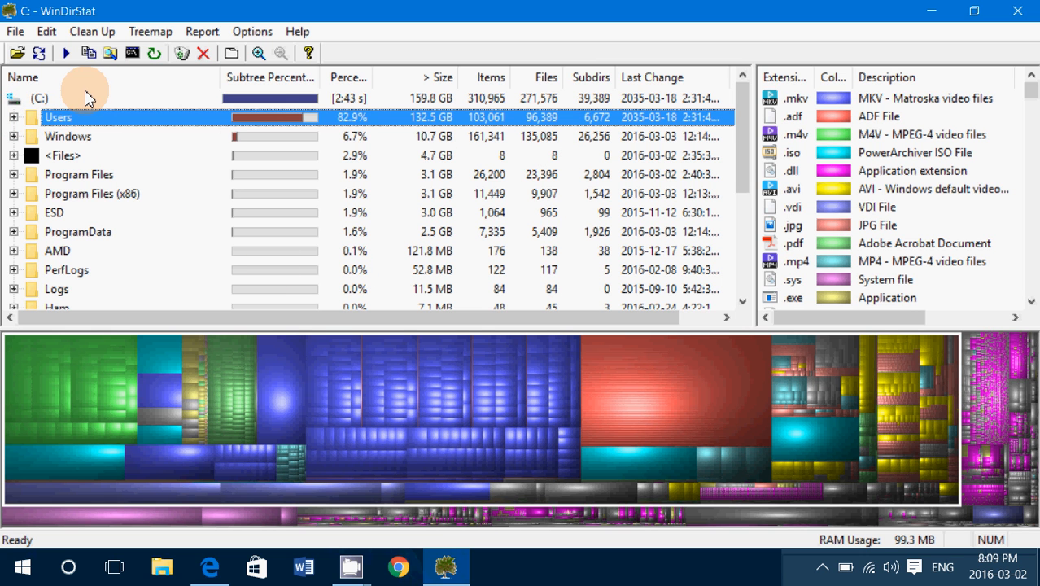
mouse_move(251, 289)
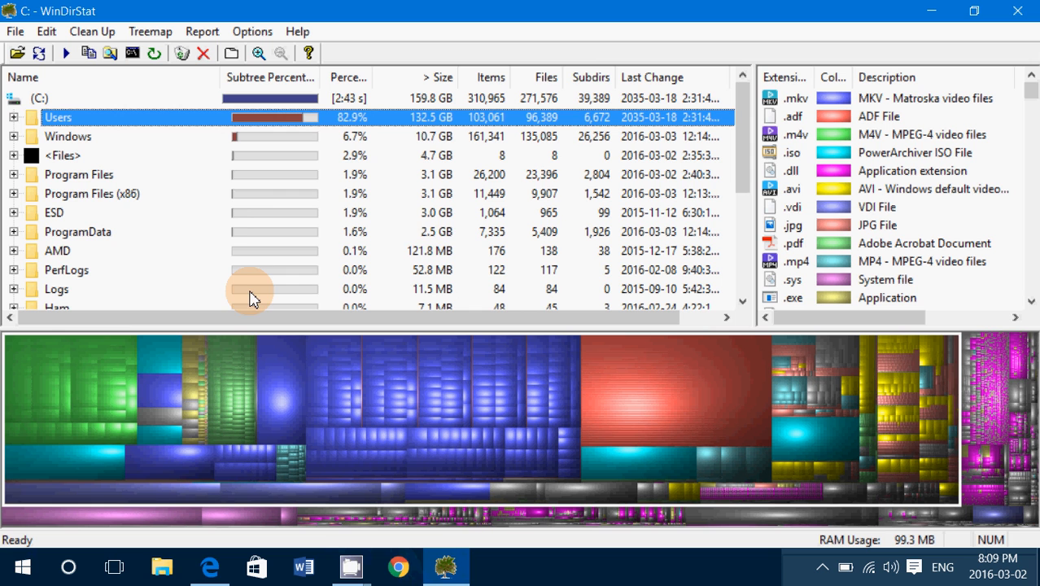
mouse_move(349, 291)
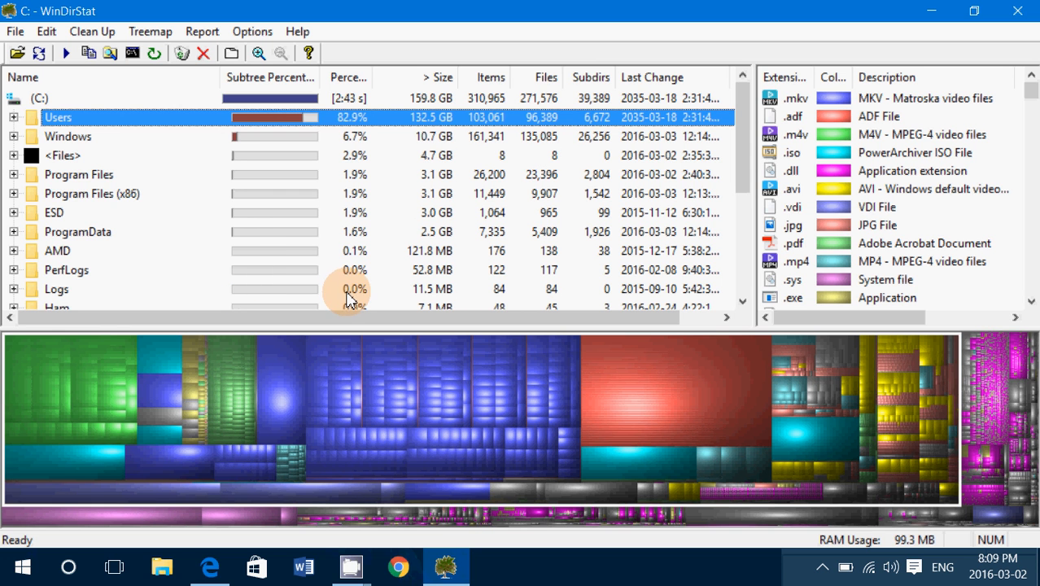
mouse_move(268, 257)
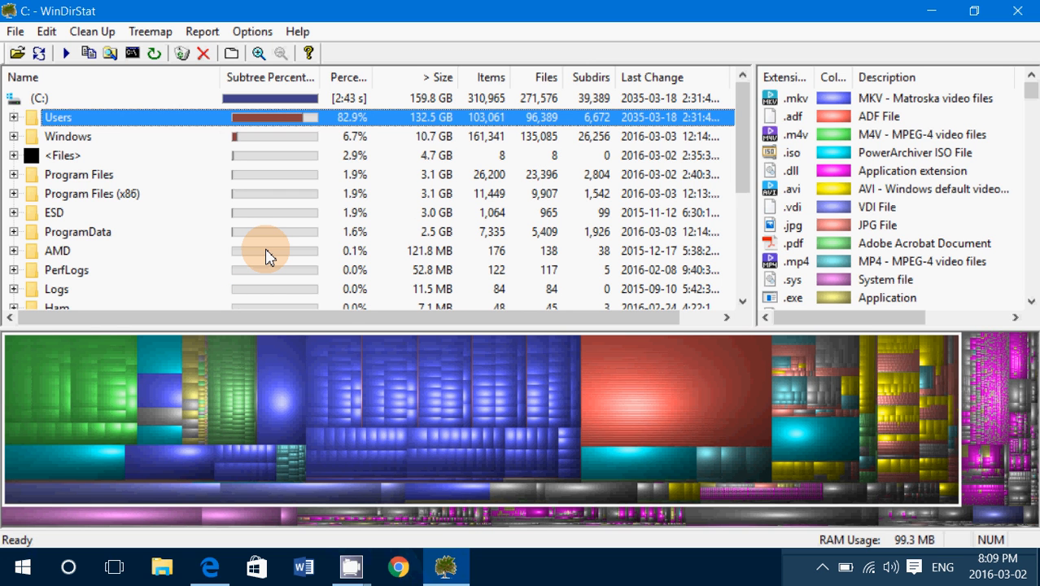
mouse_move(332, 472)
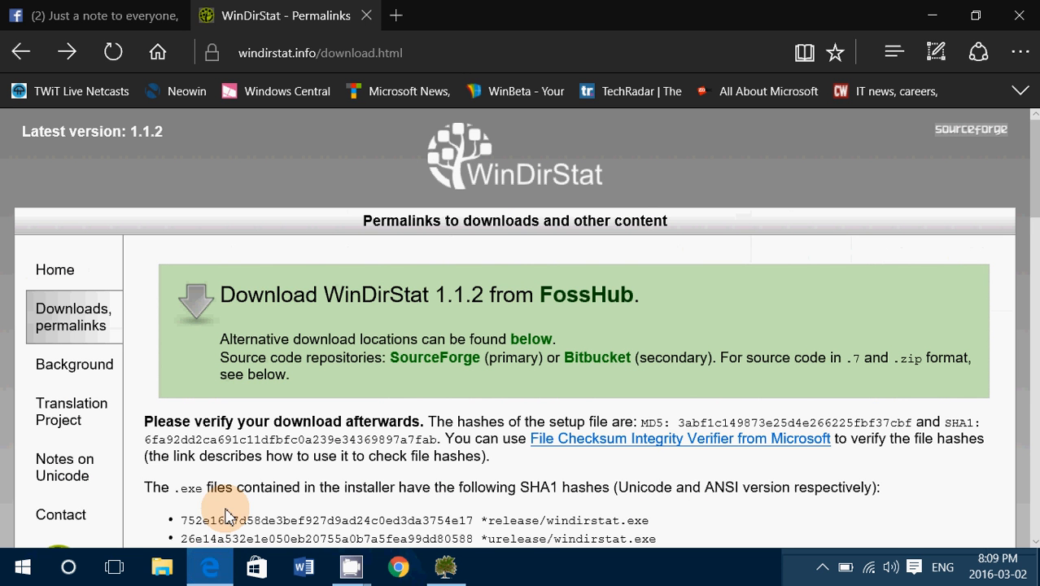
mouse_move(529, 325)
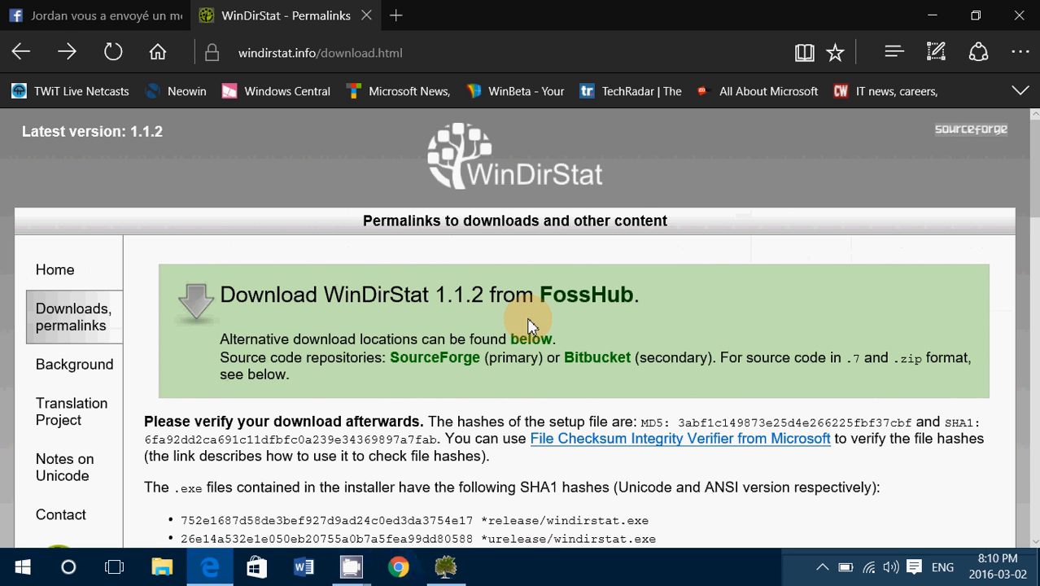
mouse_move(675, 341)
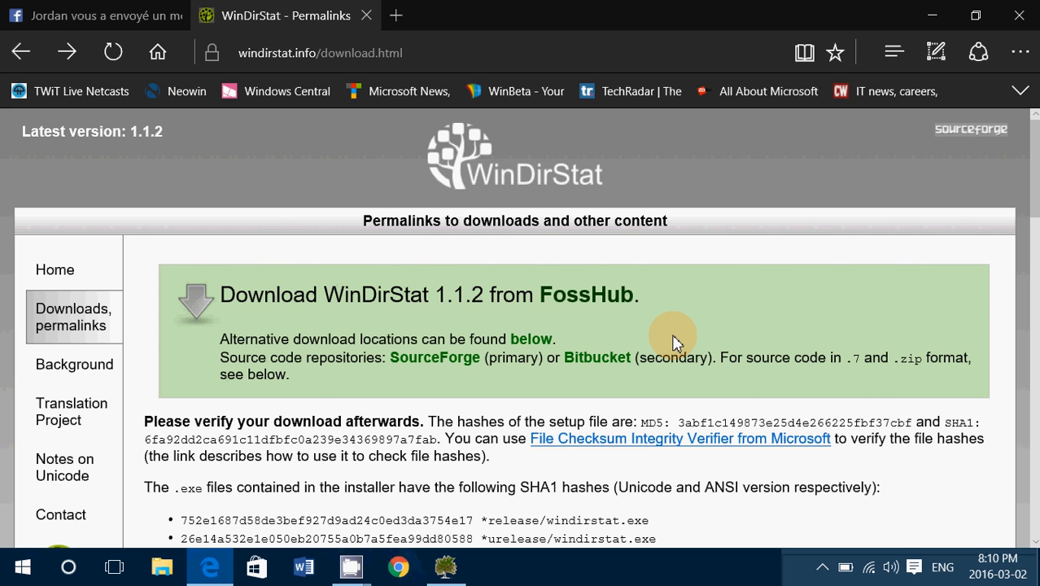
mouse_move(24, 227)
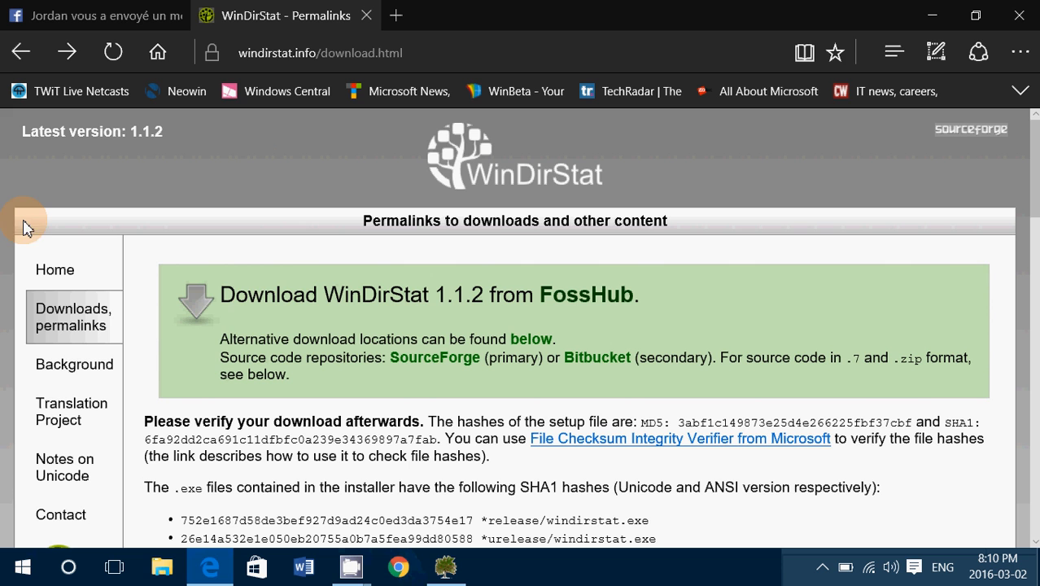
mouse_move(202, 228)
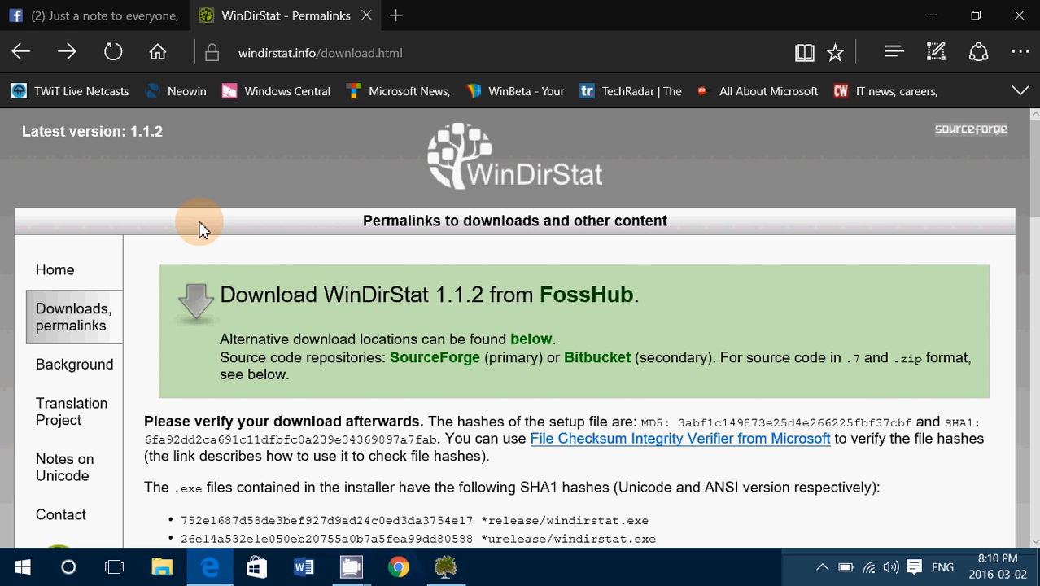
mouse_move(256, 319)
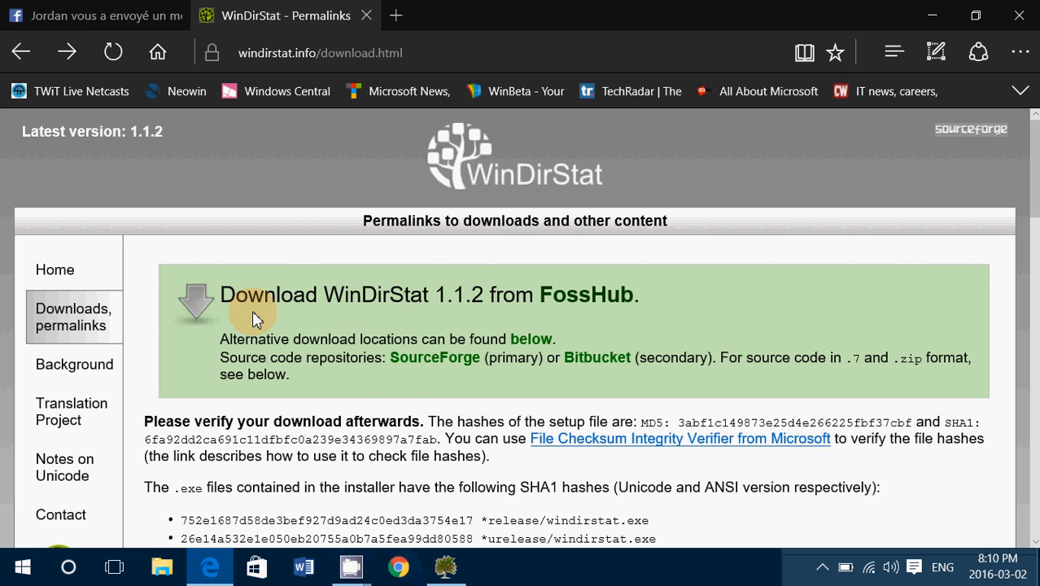
mouse_move(587, 295)
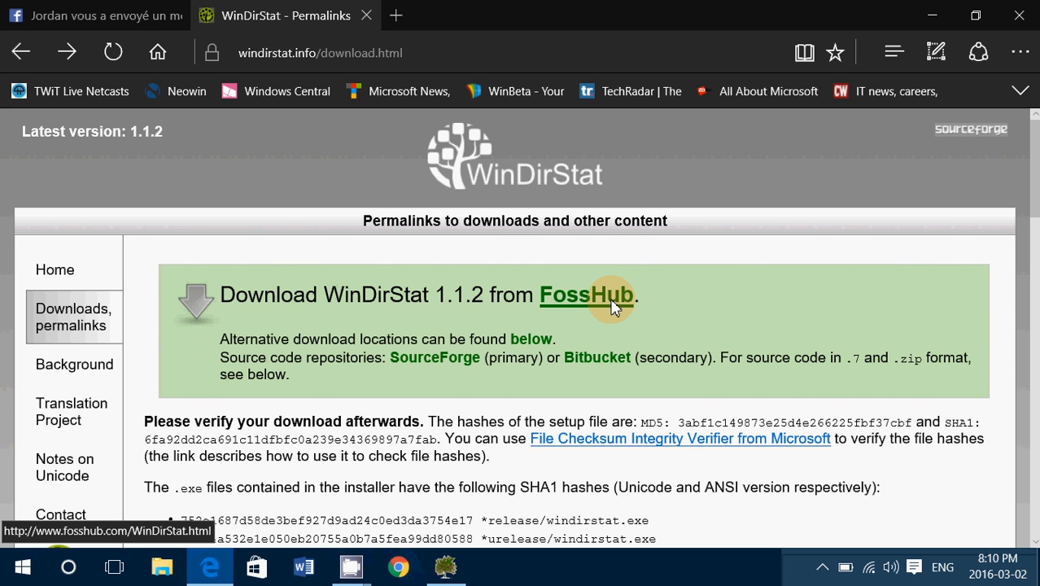
- Open the FossHub WinDirStat page and scroll to the 630.59 KB version 1.1.2 Windows installer
left_click(587, 294)
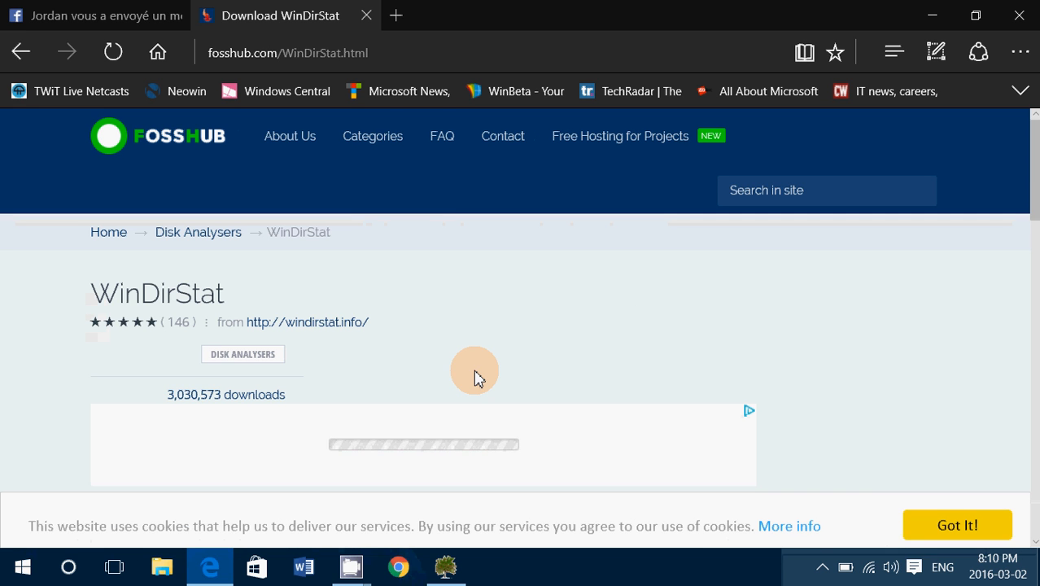
scroll("down", 3)
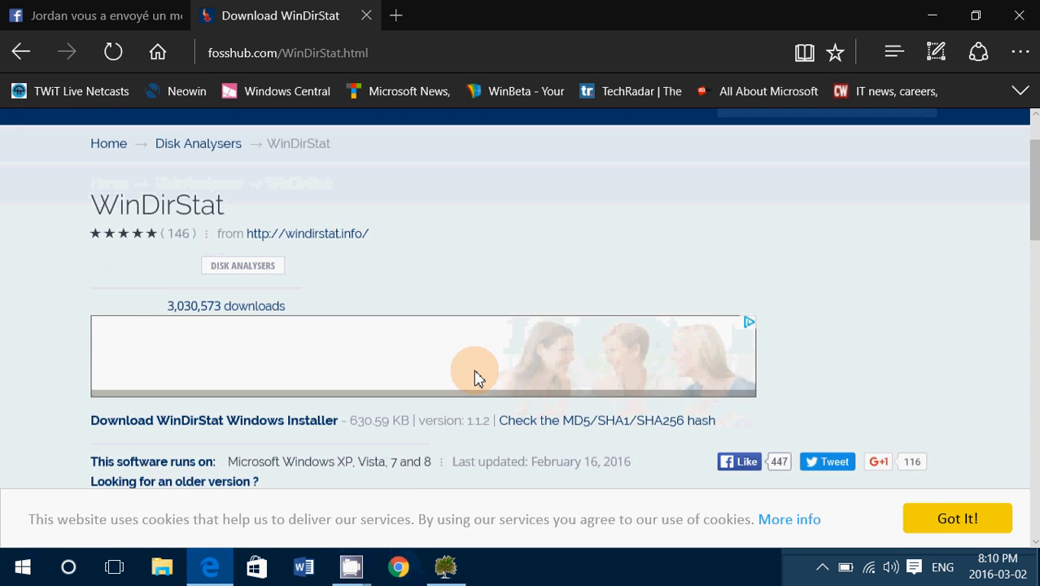
scroll("down", 3)
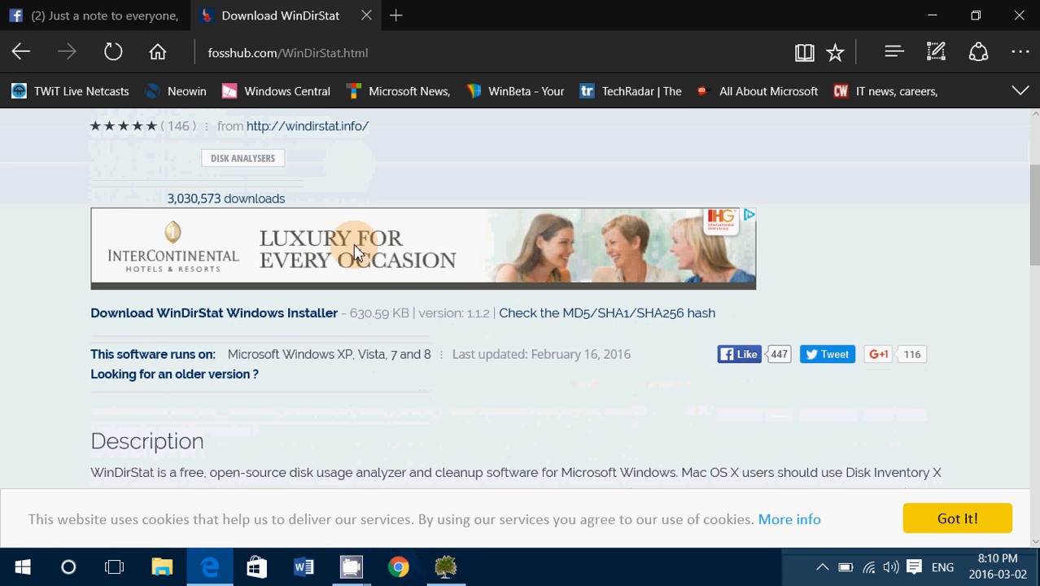
mouse_move(167, 313)
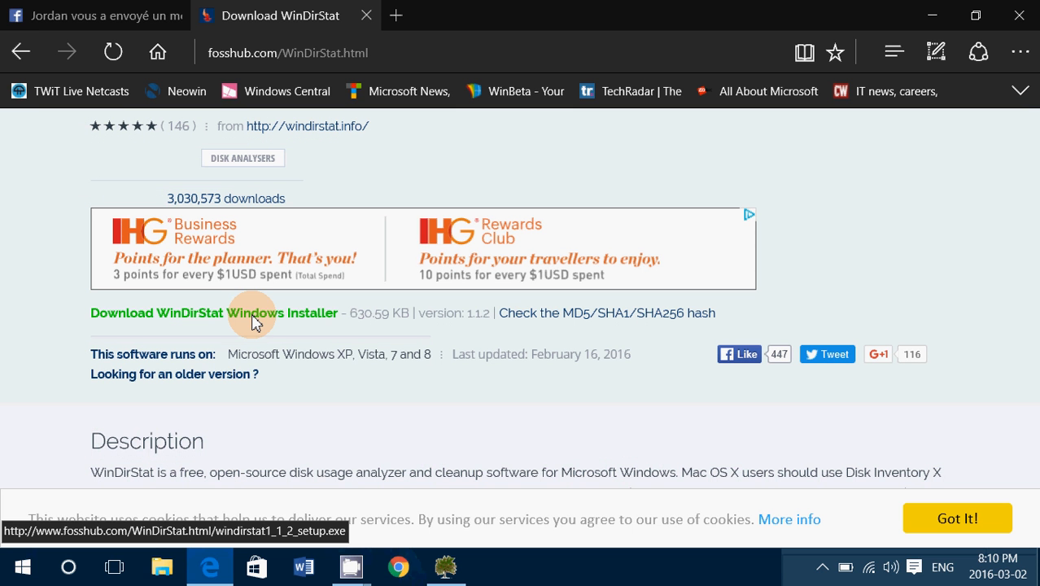
mouse_move(419, 378)
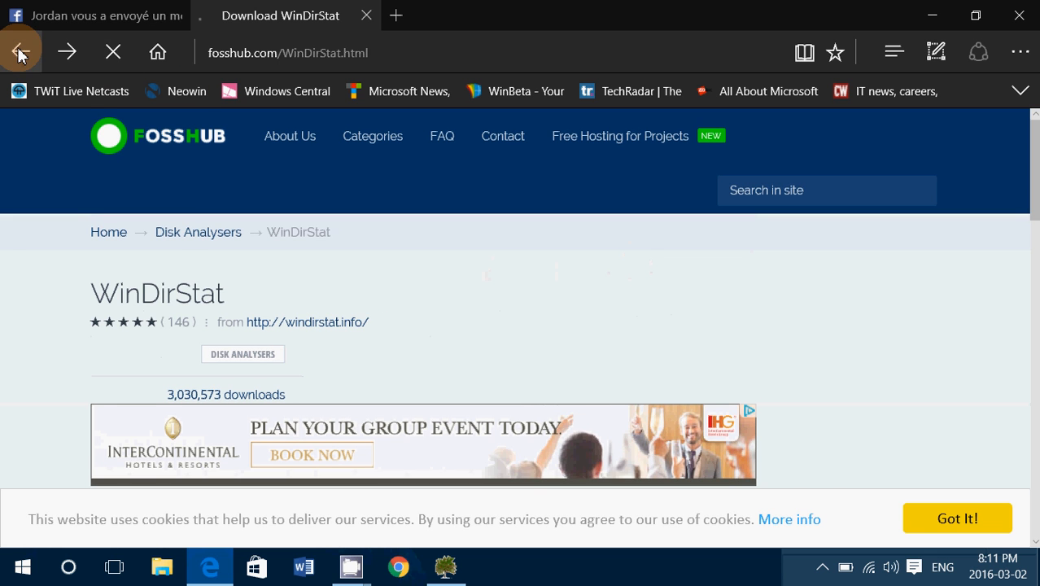
- Return to windirstat.info/download.html and bring up the screen recorder window
left_click(21, 51)
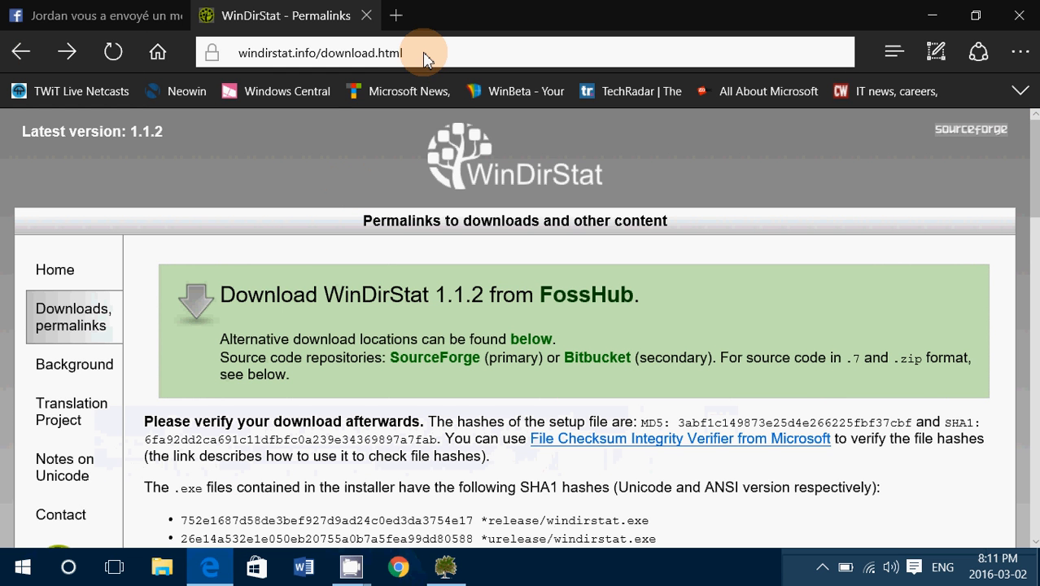
right_click(338, 52)
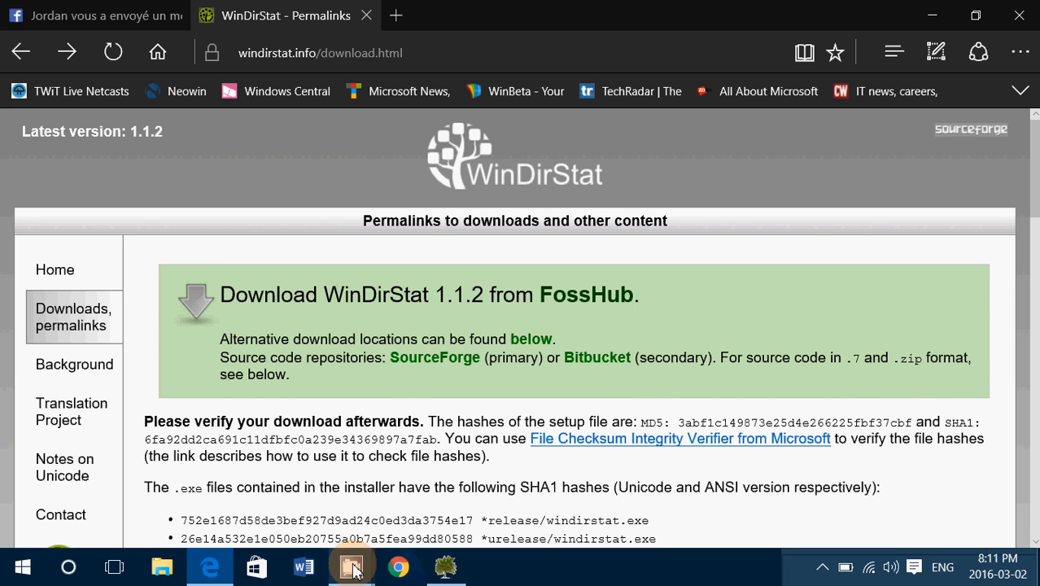
left_click(352, 567)
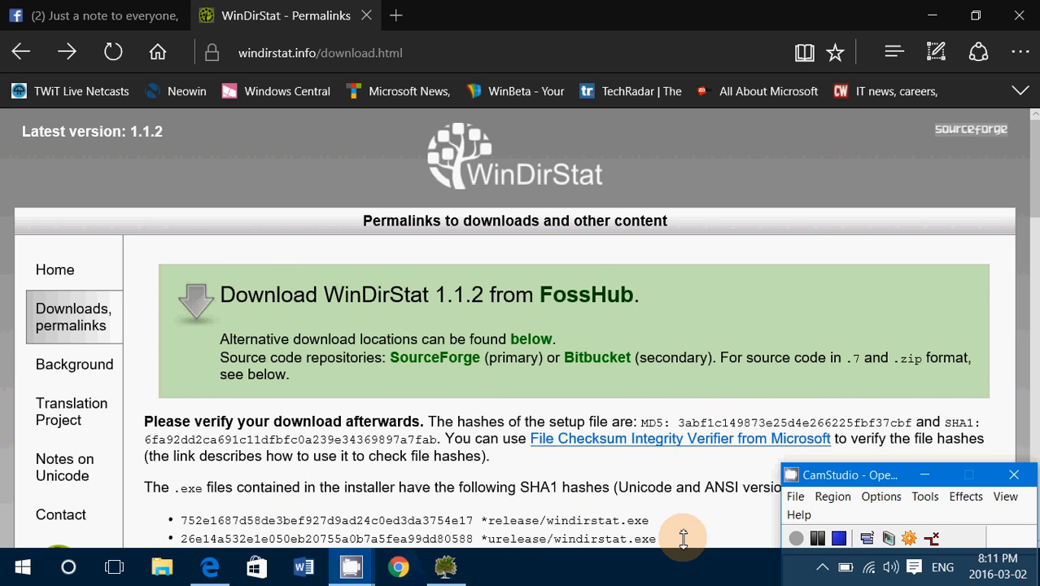